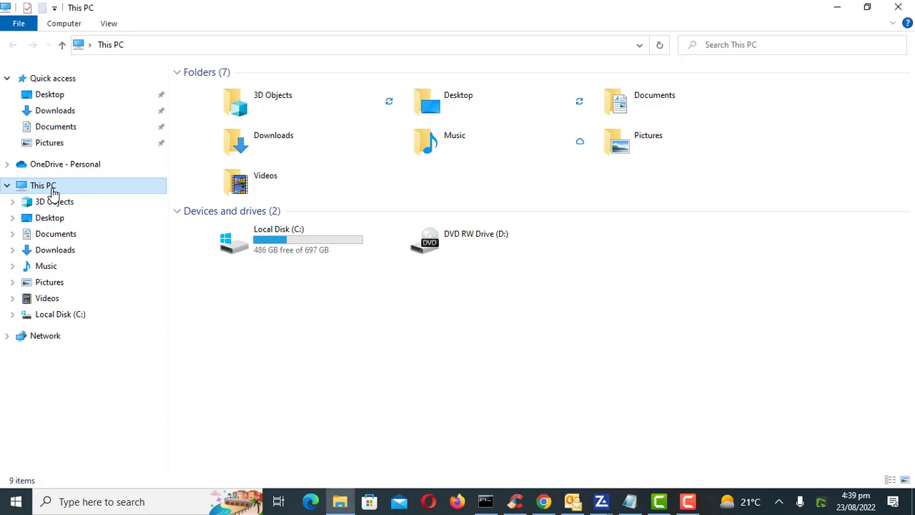
Open Properties for This PC from File Explorer's navigation pane
{"action": "right_click", "coordinate": [43, 185]}
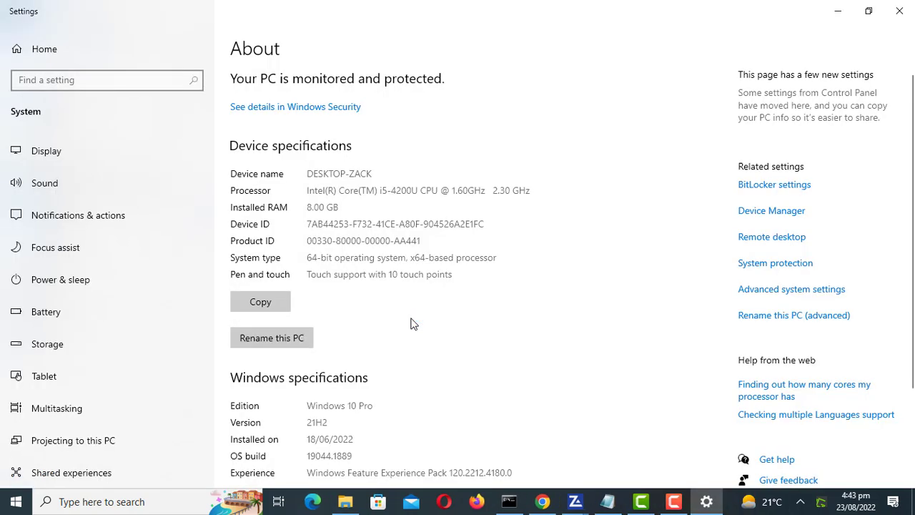
{"action": "left_click", "coordinate": [272, 337]}
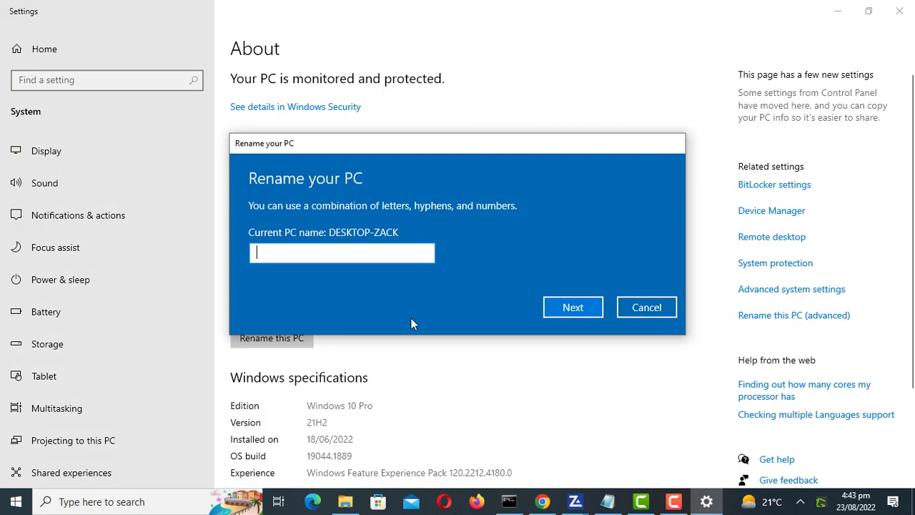
{"action": "type", "text": "zac"}
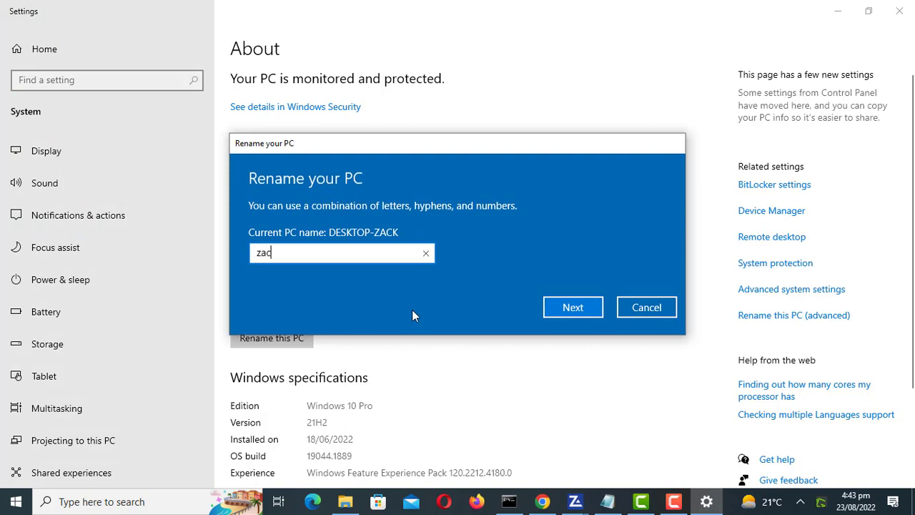
{"action": "key", "text": "Backspace"}
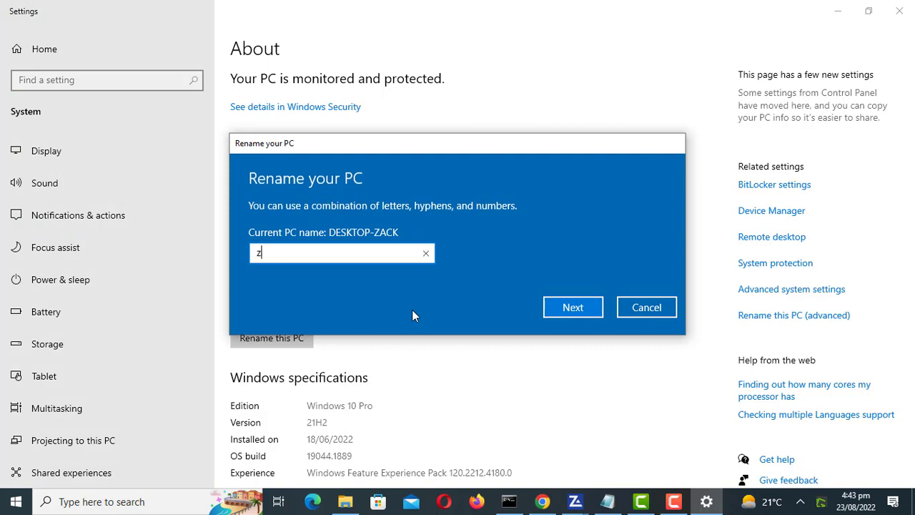
{"action": "type", "text": "ac"}
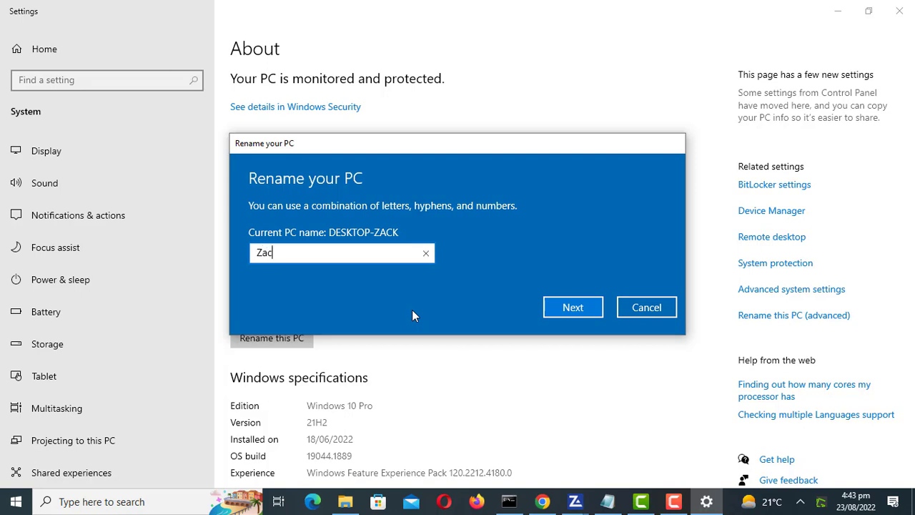
{"action": "type", "text": "sTech"}
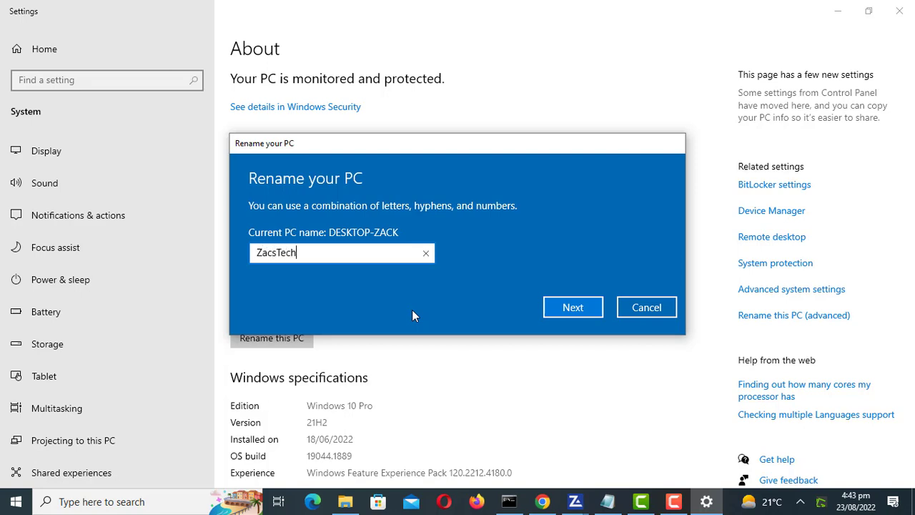
{"action": "mouse_move", "coordinate": [573, 306]}
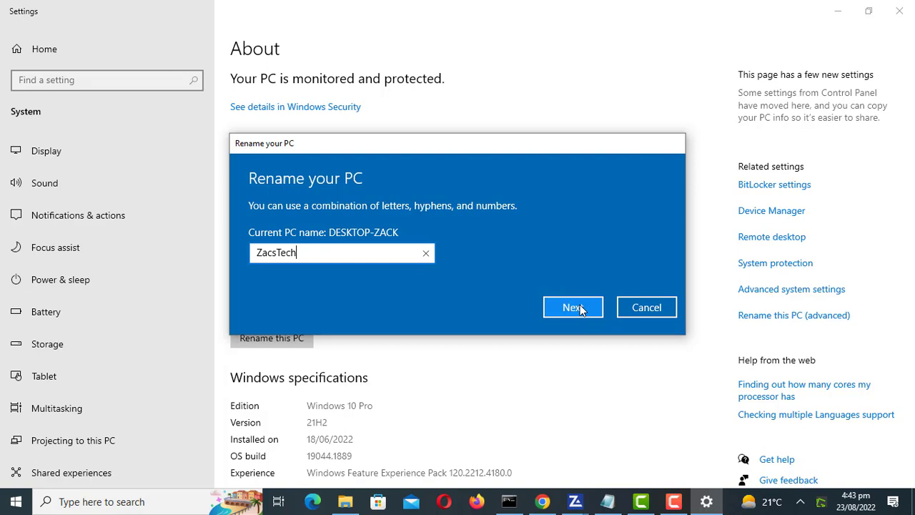
{"action": "left_click", "coordinate": [572, 307]}
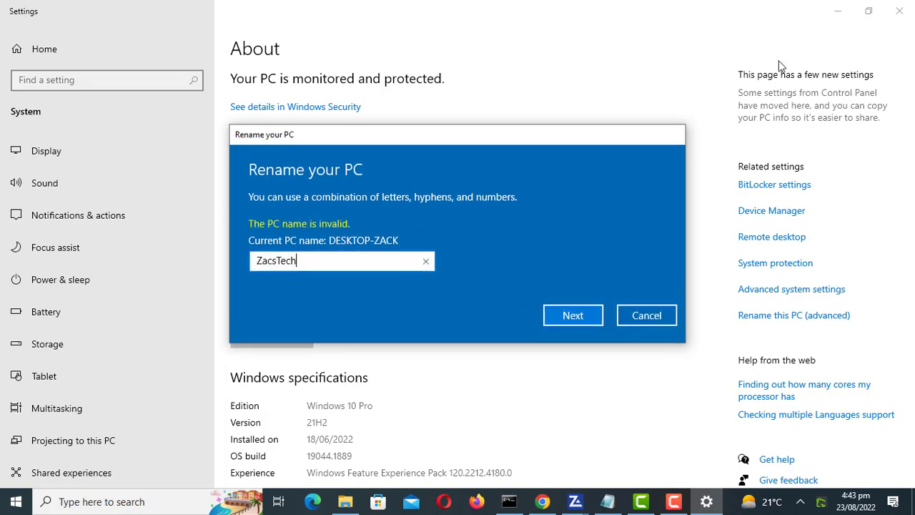
{"action": "mouse_move", "coordinate": [646, 315]}
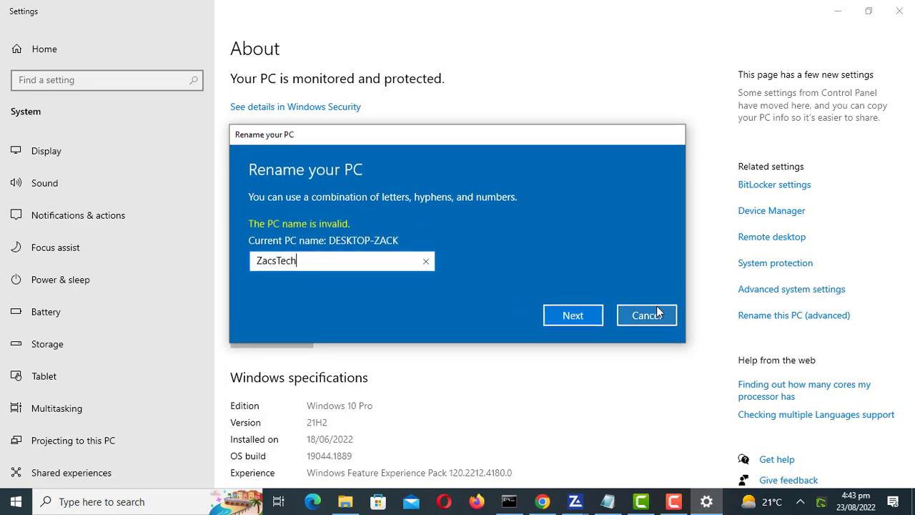
{"action": "left_click", "coordinate": [645, 314]}
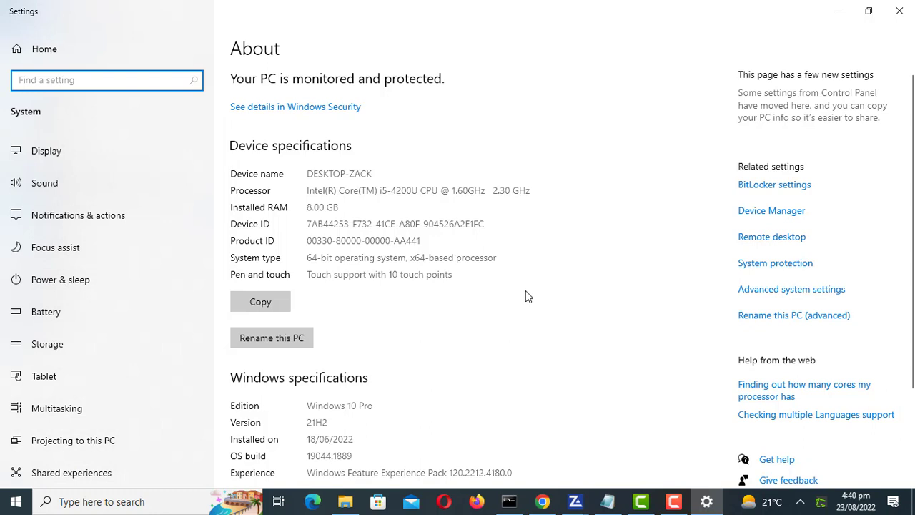
{"action": "mouse_move", "coordinate": [785, 327]}
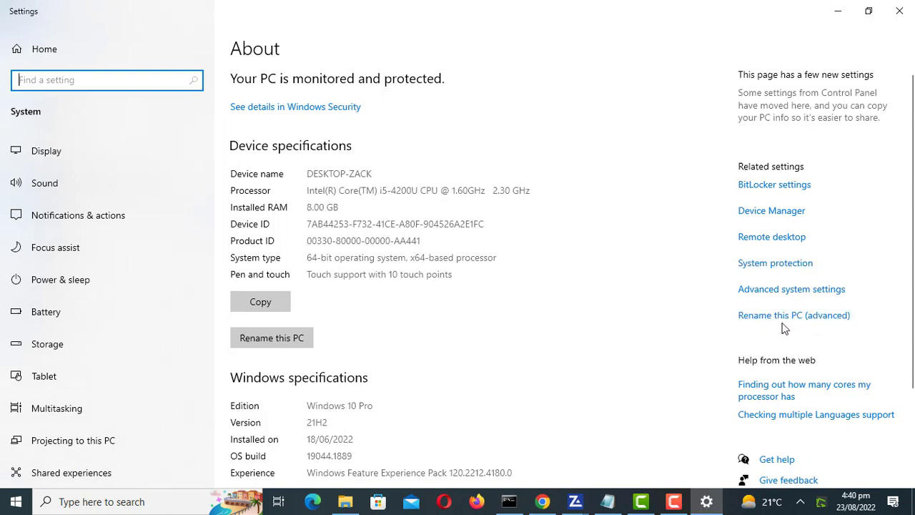
{"action": "mouse_move", "coordinate": [785, 321]}
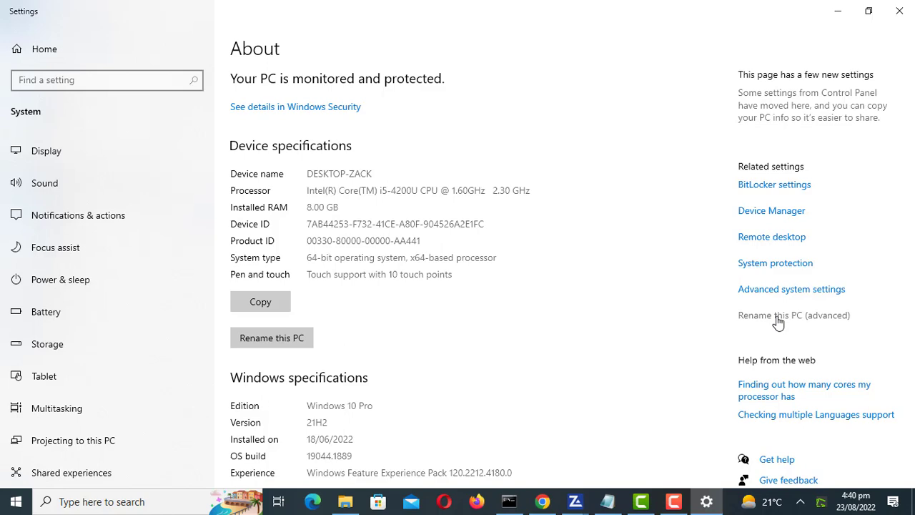
Open System Properties' Computer Name tab via Rename this PC (advanced)
{"action": "left_click", "coordinate": [794, 314]}
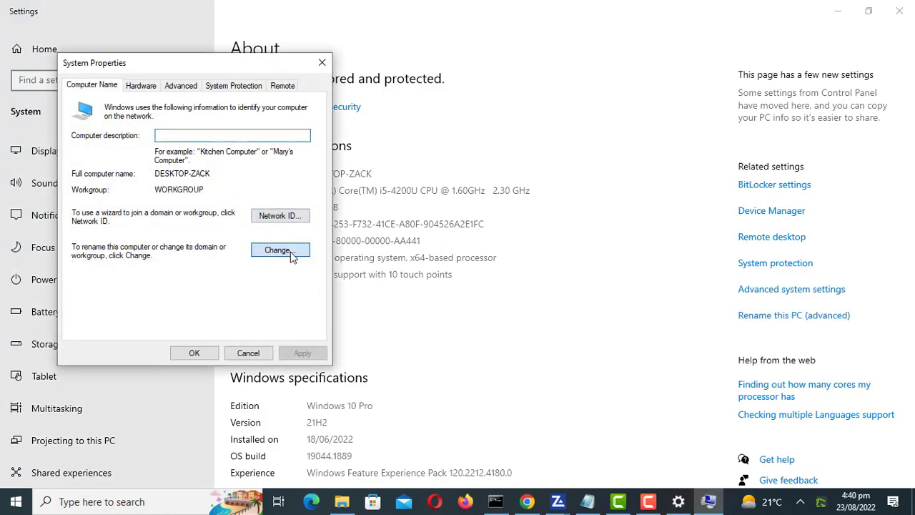
{"action": "left_click", "coordinate": [280, 250]}
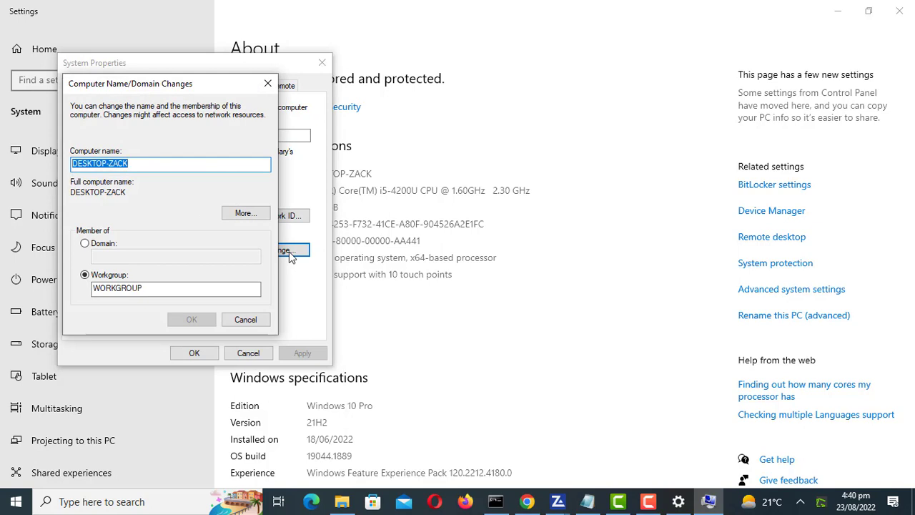
{"action": "type", "text": "Za"}
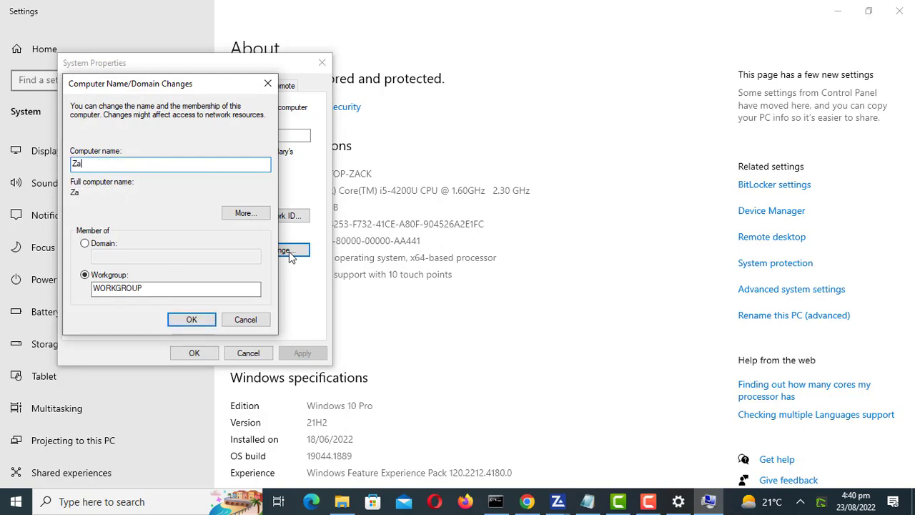
{"action": "type", "text": "csTE"}
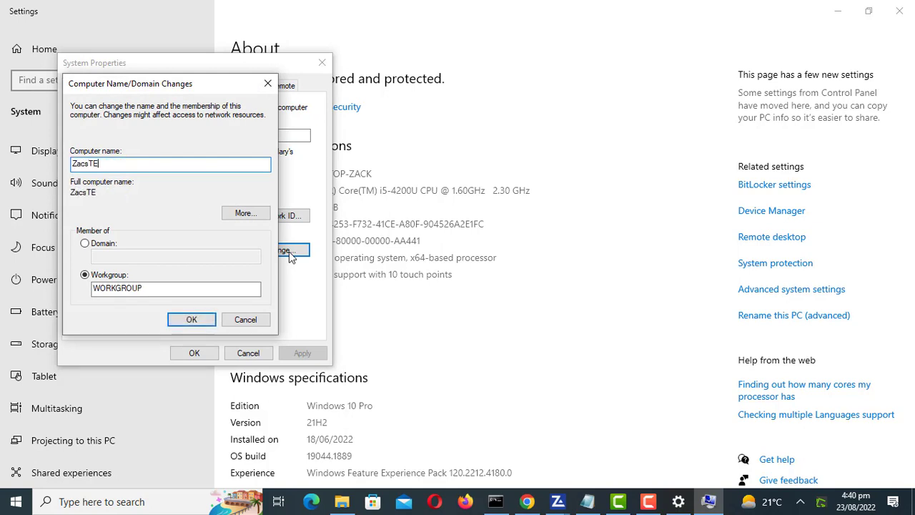
{"action": "key", "text": "Backspace"}
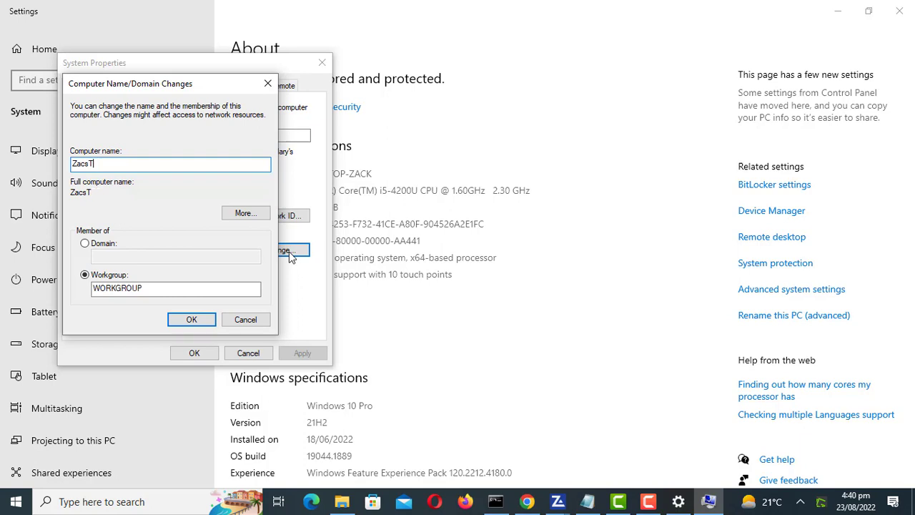
{"action": "type", "text": "ech"}
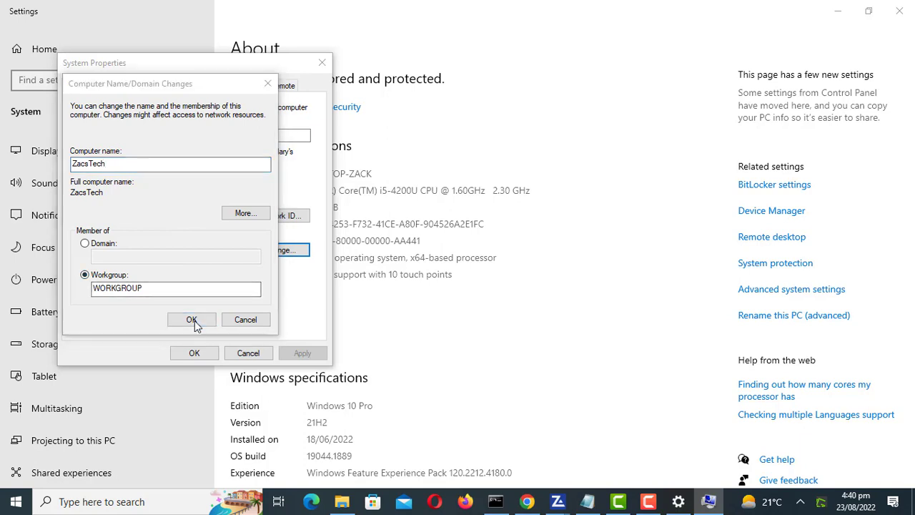
{"action": "left_click", "coordinate": [191, 320]}
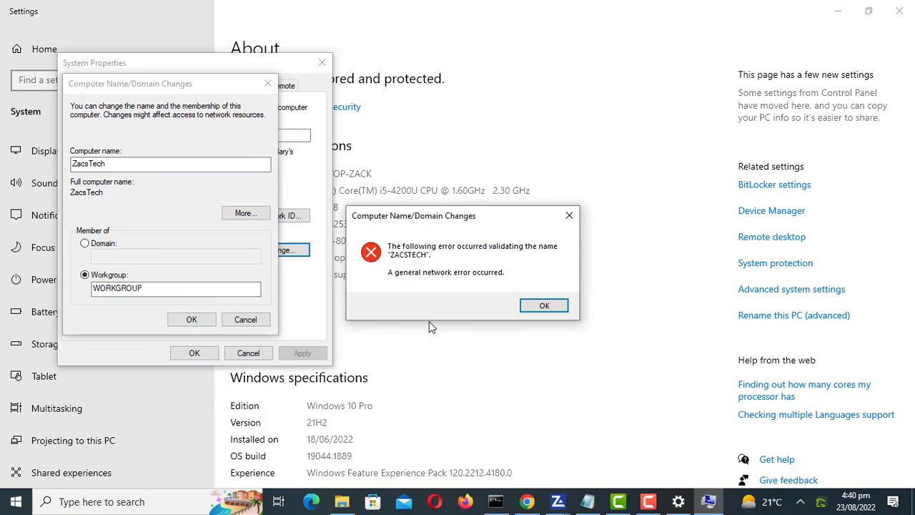
{"action": "mouse_move", "coordinate": [393, 272]}
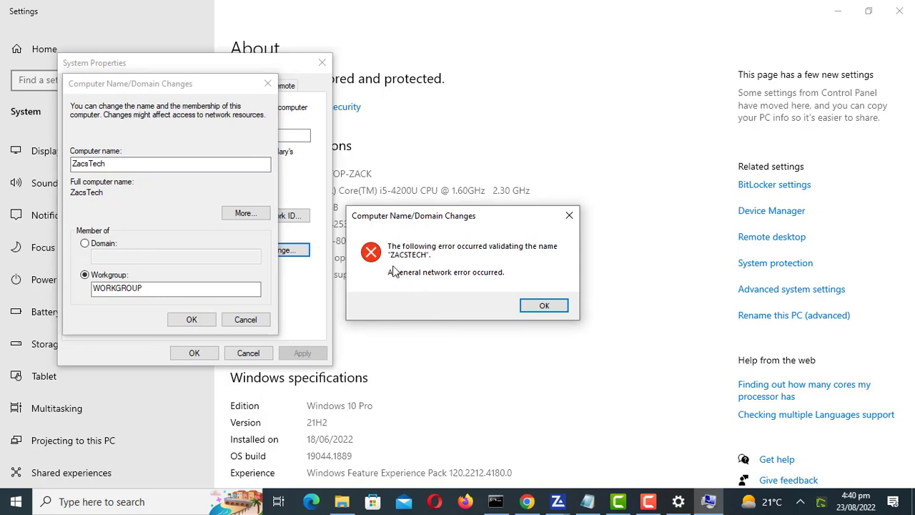
{"action": "mouse_move", "coordinate": [648, 501]}
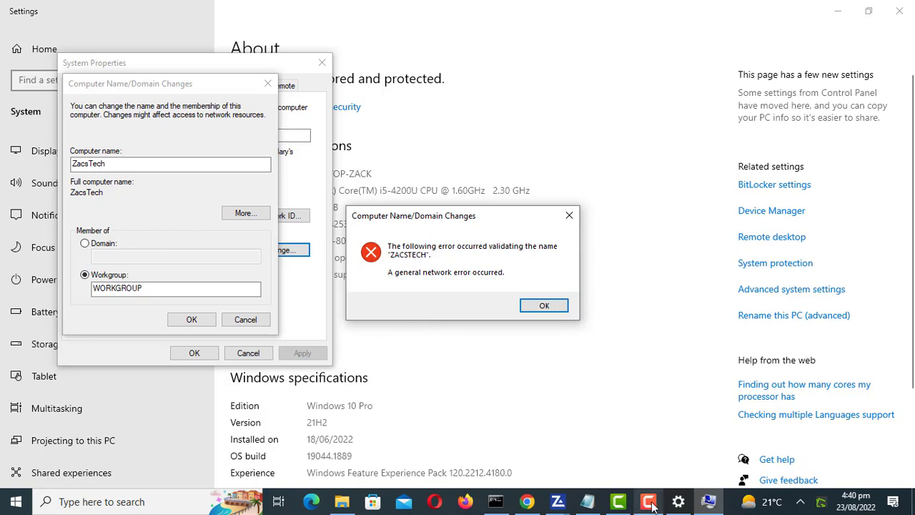
{"action": "left_click", "coordinate": [544, 305]}
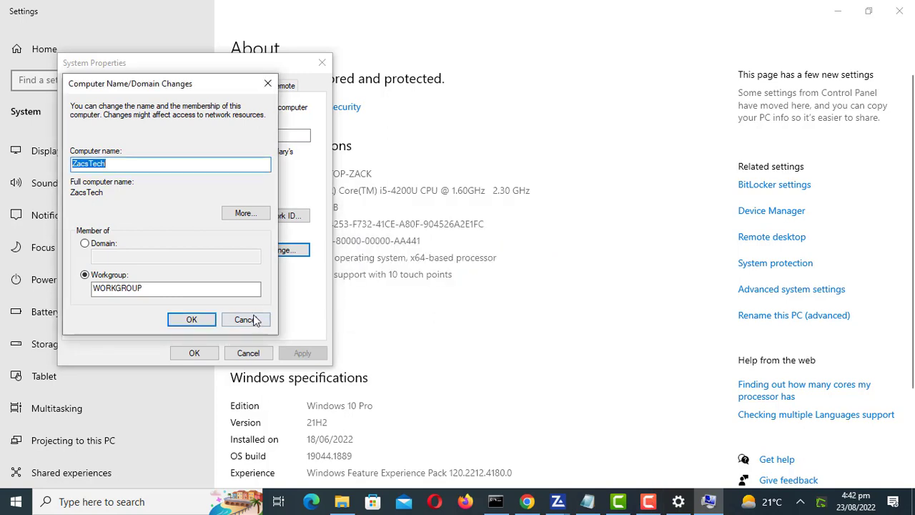
{"action": "left_click", "coordinate": [244, 319]}
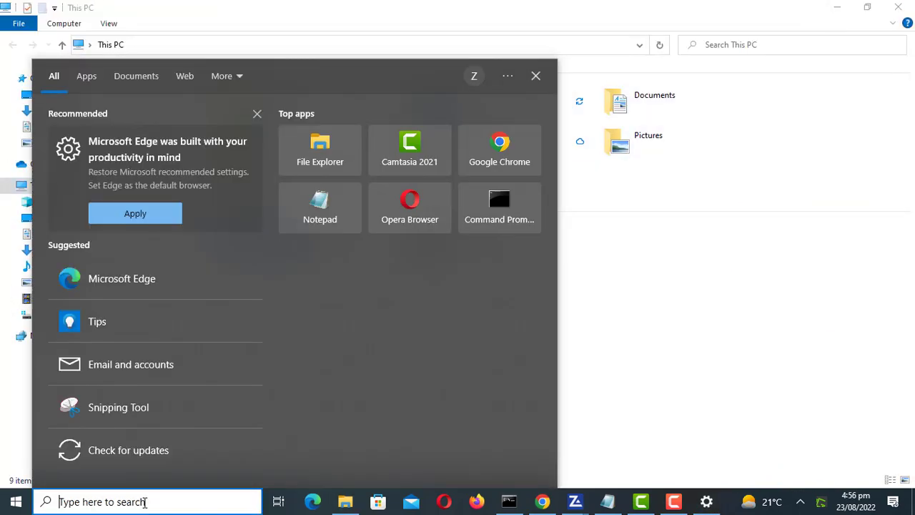
Search 'power' and bring up Windows PowerShell's launch options to run as administrator
{"action": "type", "text": "power"}
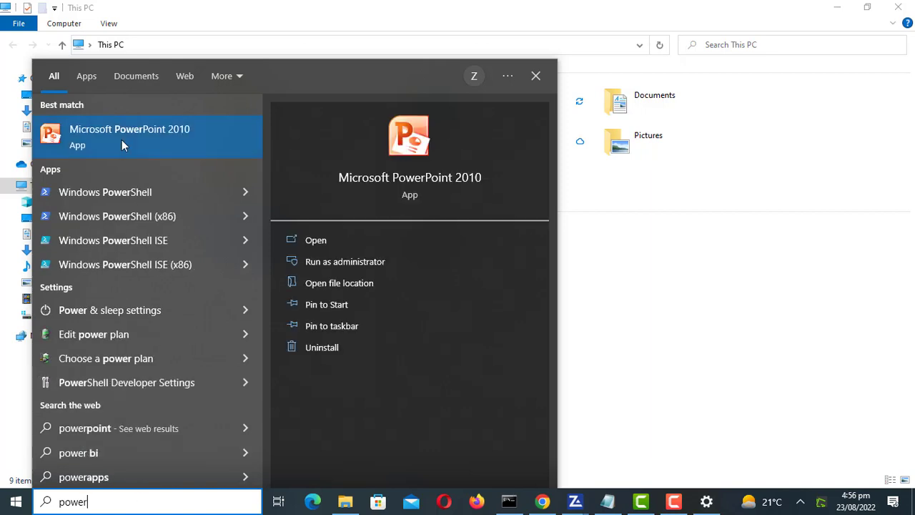
{"action": "right_click", "coordinate": [105, 191]}
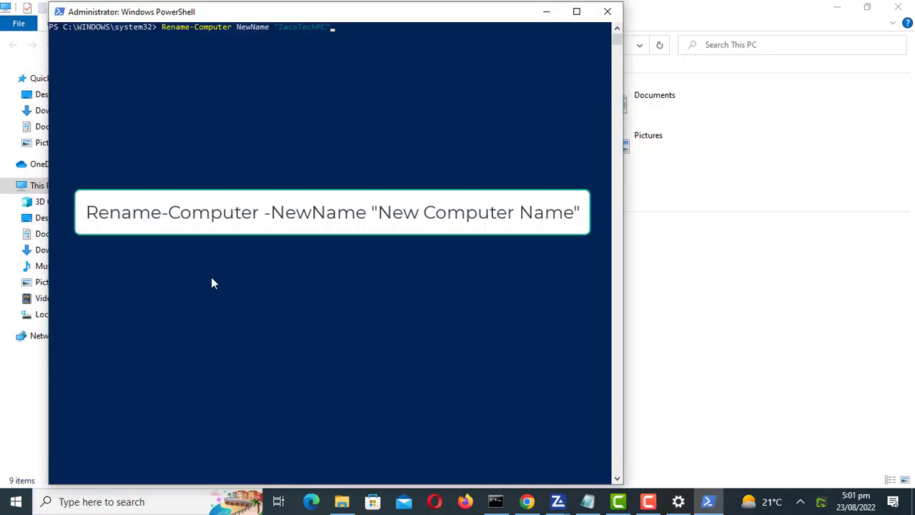
{"action": "mouse_move", "coordinate": [311, 178]}
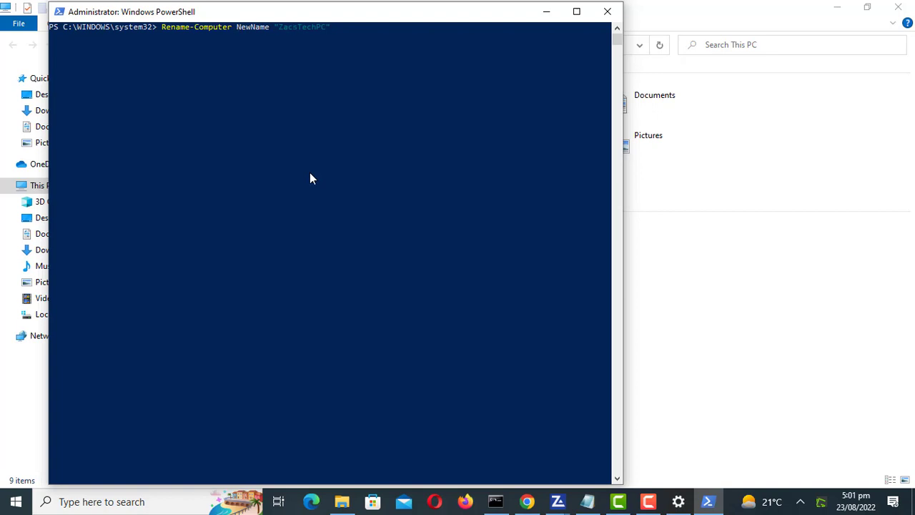
Correct and run Rename-Computer -NewName "ZacsTechPC", getting the restart warning
{"action": "type", "text": "-"}
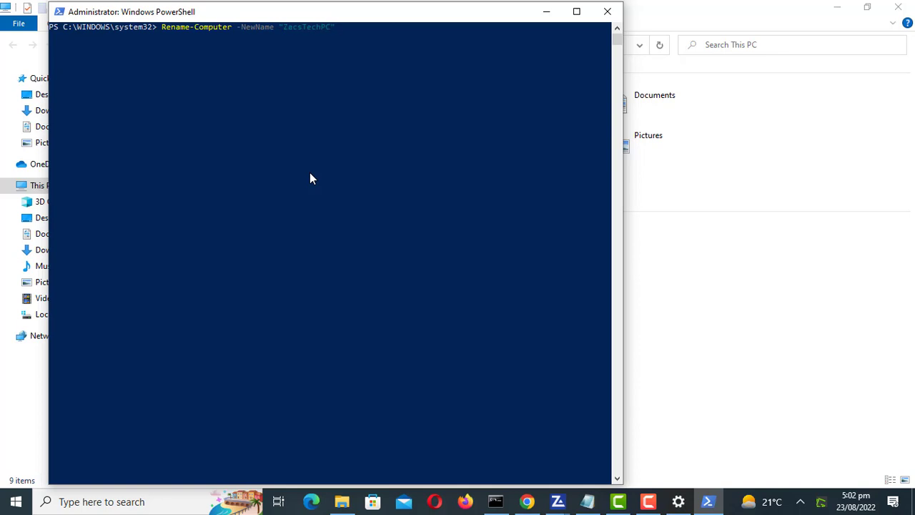
{"action": "key", "text": "Return"}
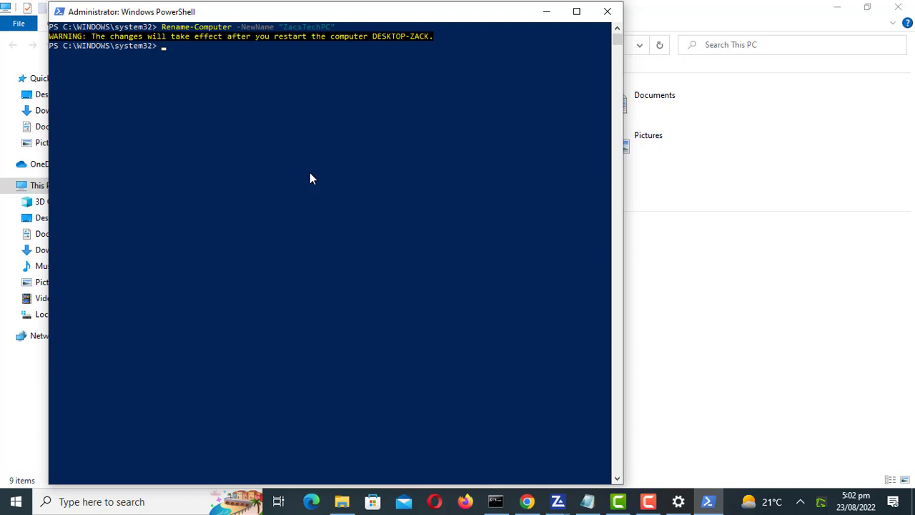